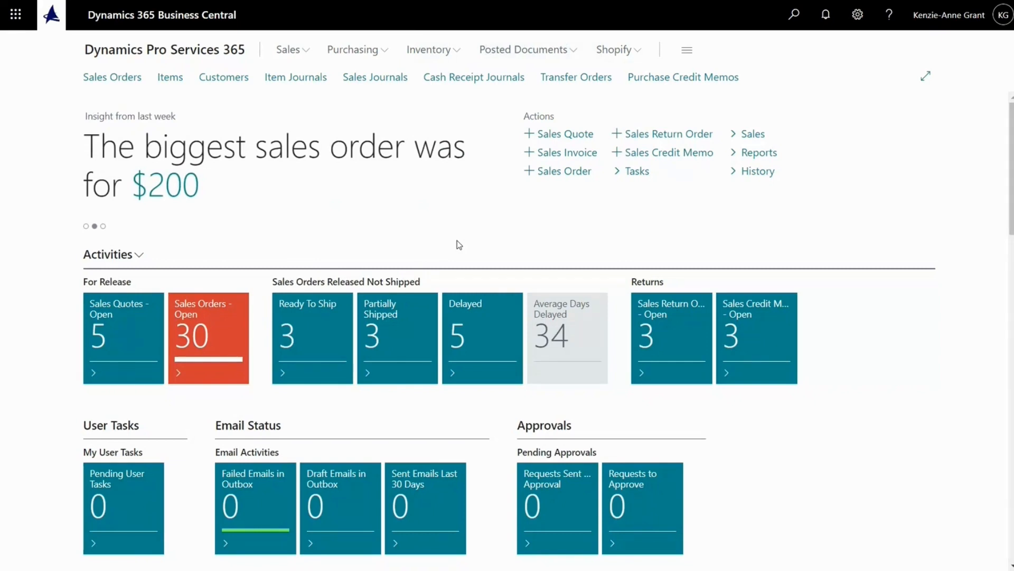
Show the Purchasing menu links, including Purchase Orders, on the Role Center
{"action": "left_click", "coordinate": [102, 226]}
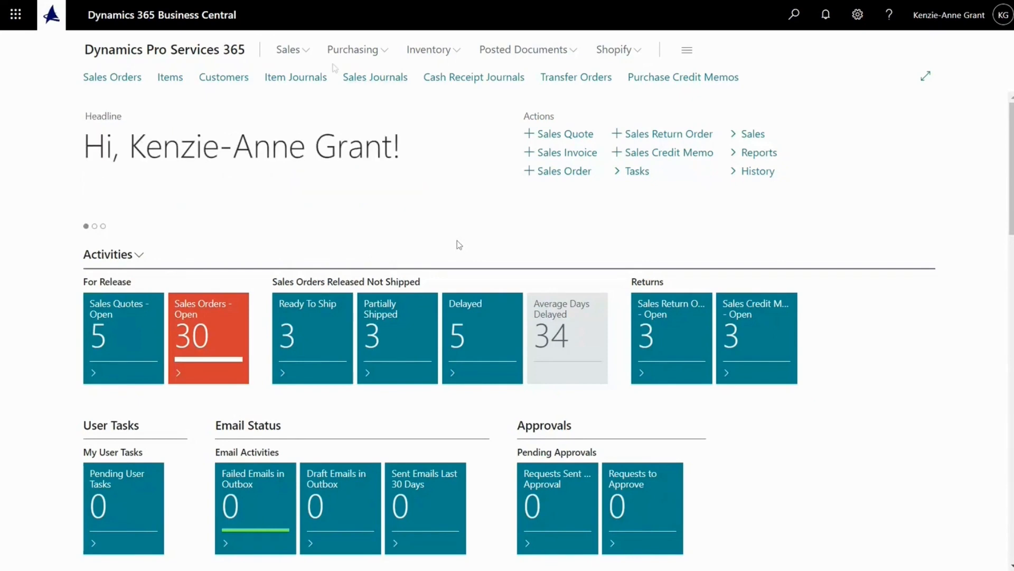
{"action": "left_click", "coordinate": [353, 49]}
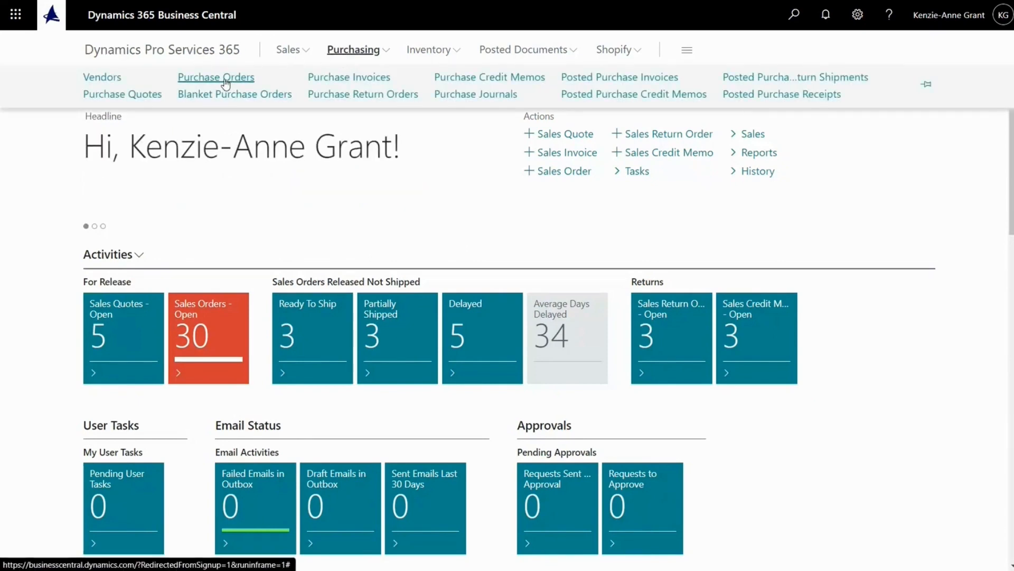
Open Purchase Orders and filter the list to vendor 40000, Wide World Importers
{"action": "left_click", "coordinate": [215, 77]}
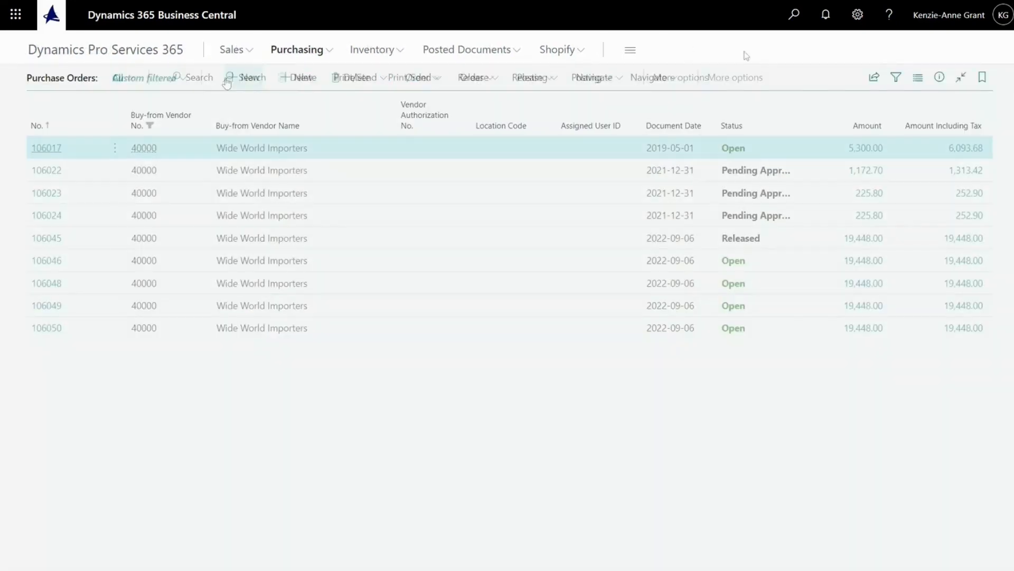
{"action": "left_click", "coordinate": [794, 14]}
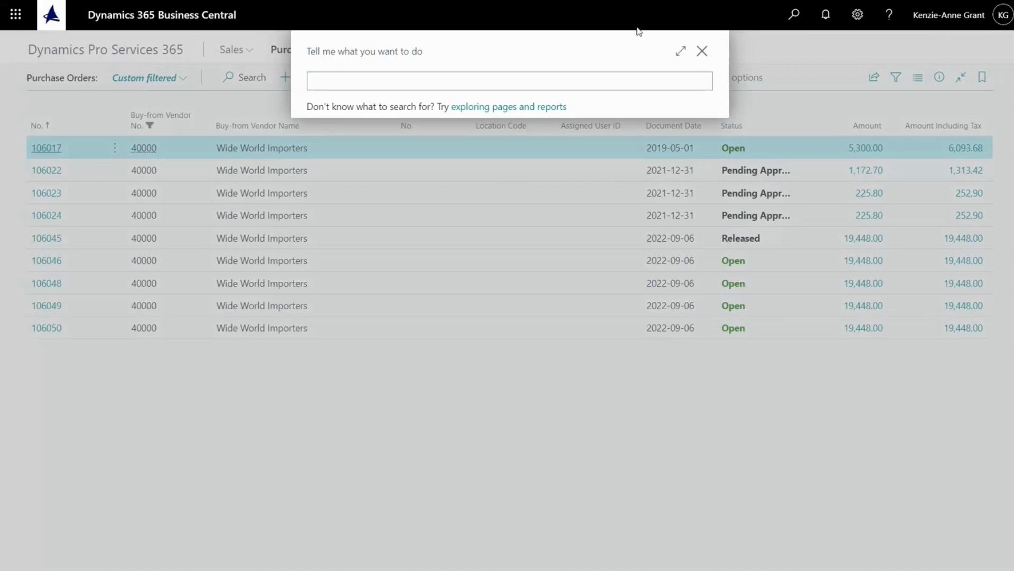
{"action": "left_click", "coordinate": [703, 51]}
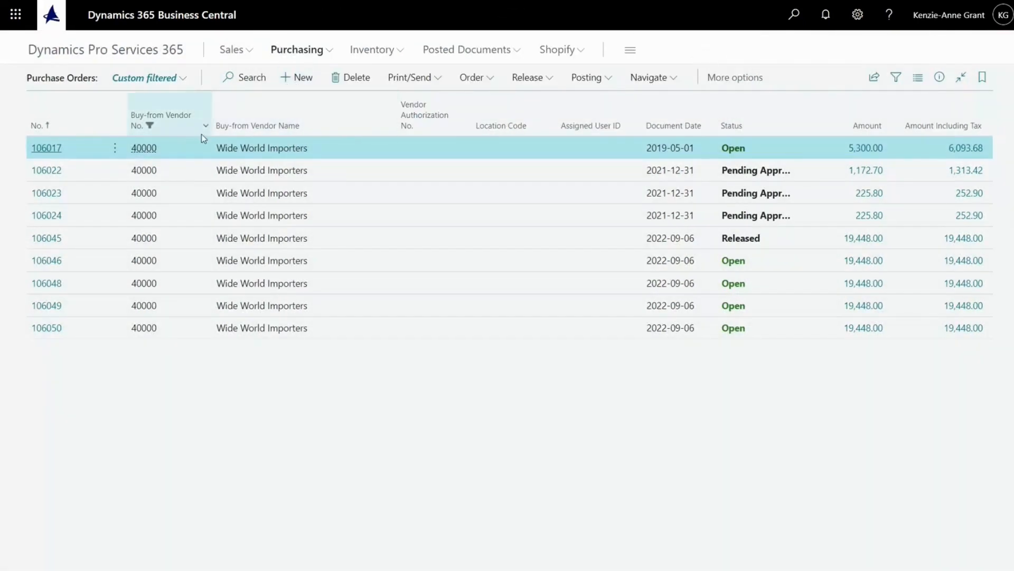
{"action": "left_click", "coordinate": [205, 125]}
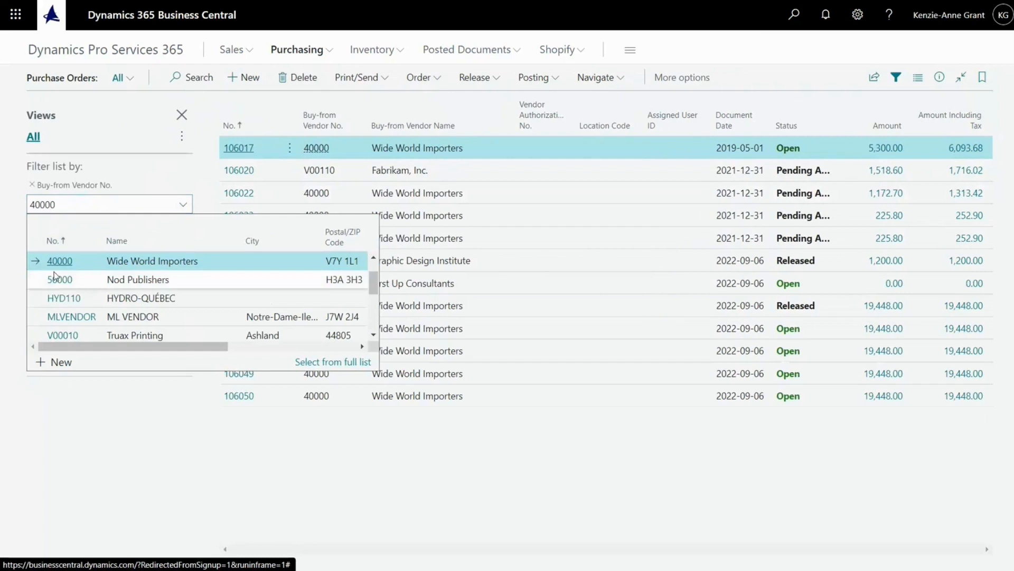
{"action": "left_click", "coordinate": [59, 260]}
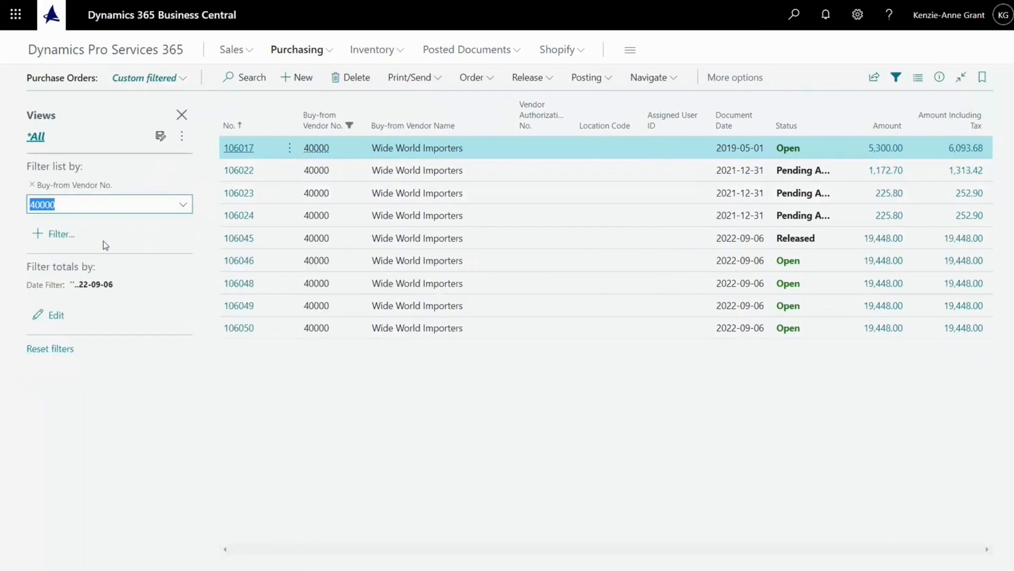
{"action": "mouse_move", "coordinate": [239, 305]}
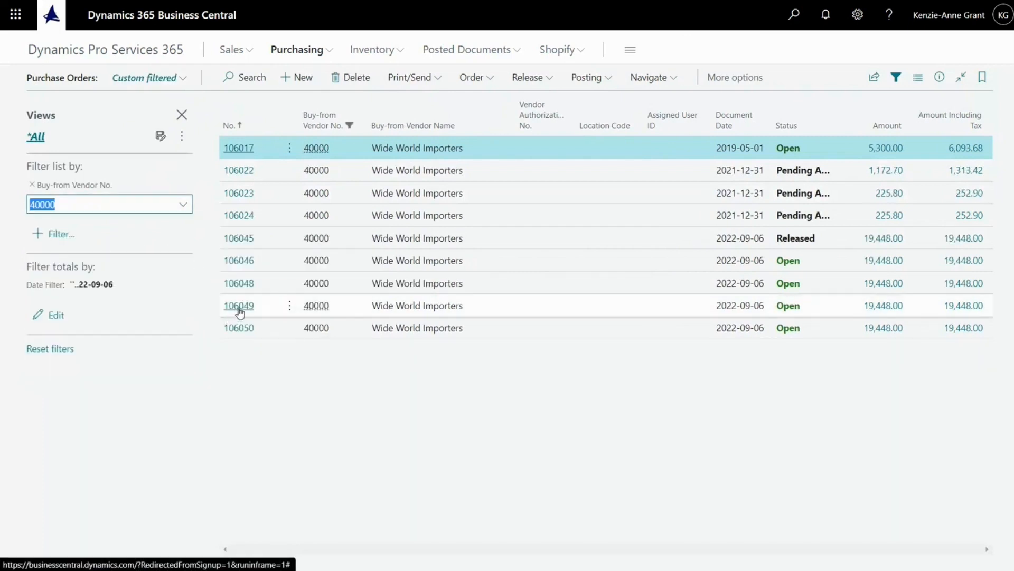
{"action": "mouse_move", "coordinate": [239, 268]}
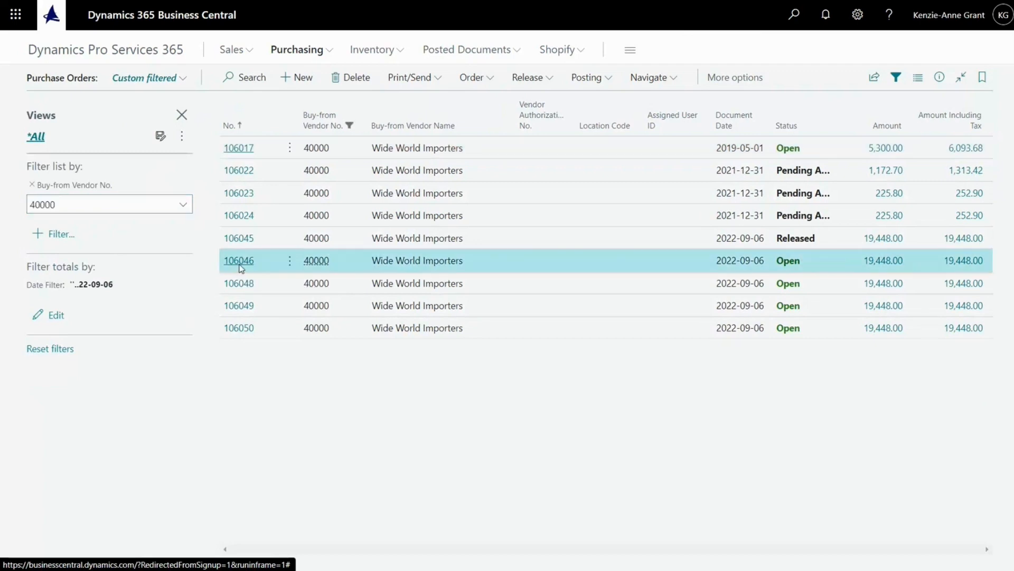
Open order 106046 and check the lines' ordered, to-receive and to-invoice quantities
{"action": "left_click", "coordinate": [239, 260]}
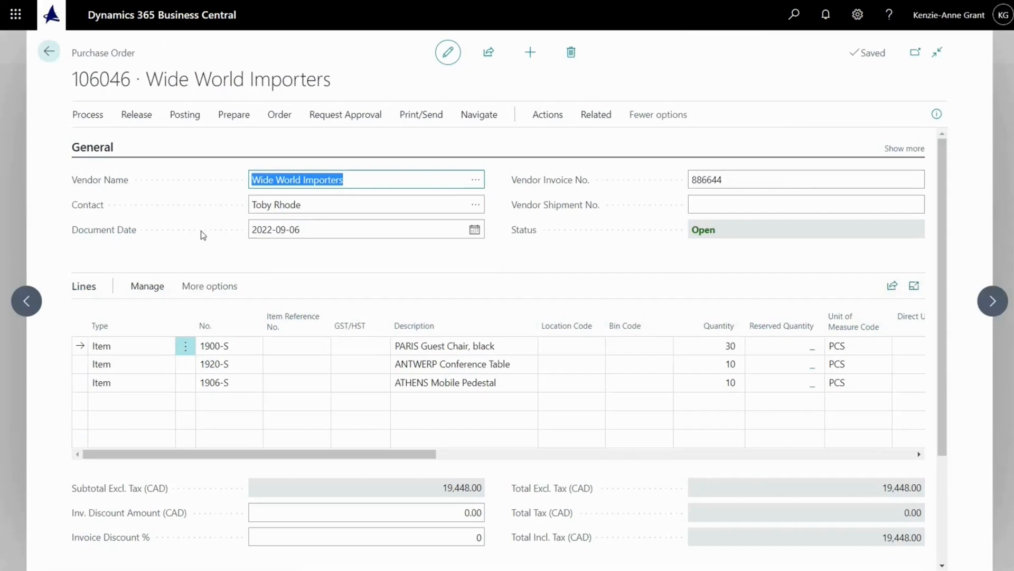
{"action": "left_click", "coordinate": [708, 345]}
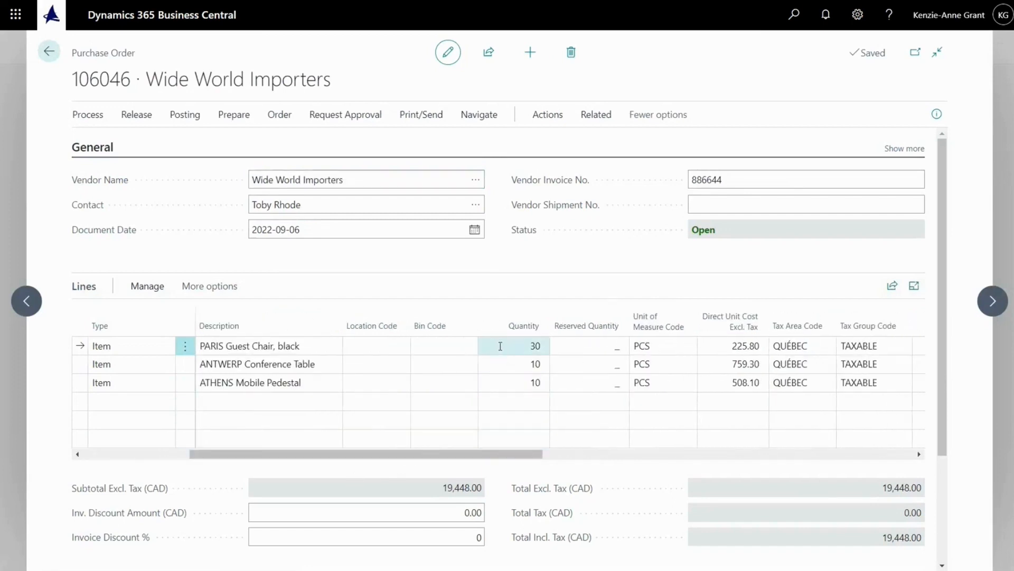
{"action": "left_click", "coordinate": [514, 363]}
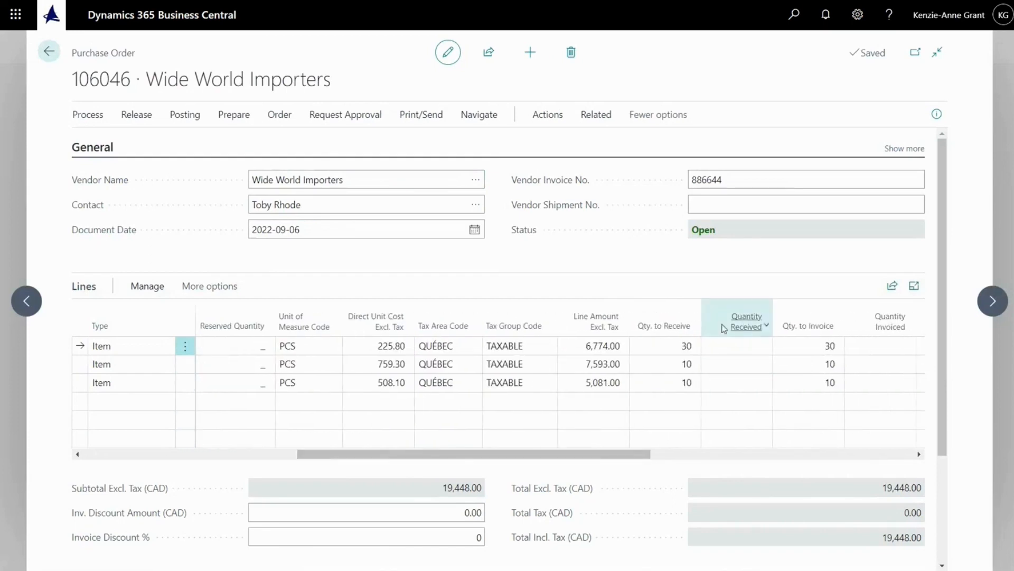
{"action": "left_click", "coordinate": [663, 345]}
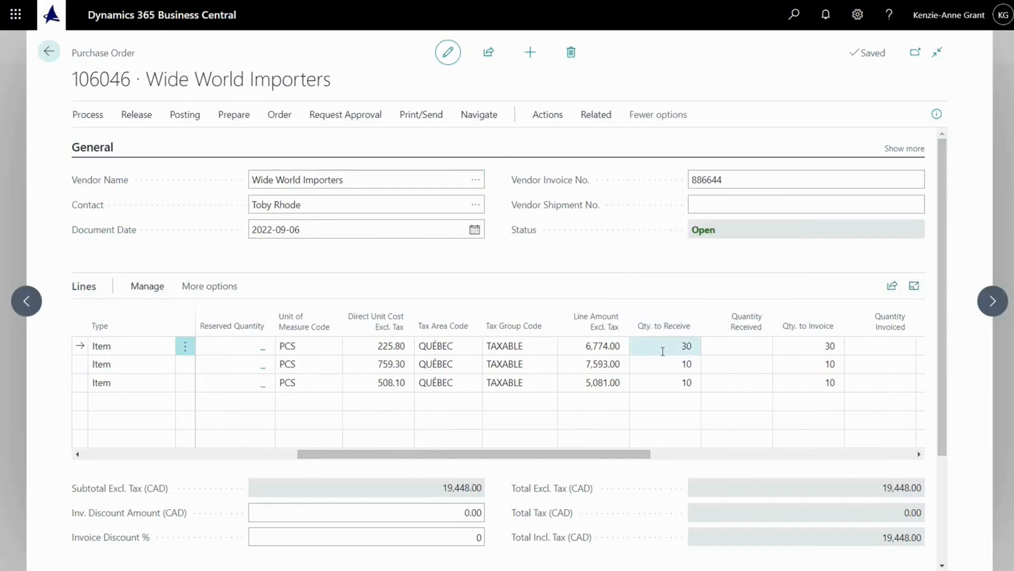
{"action": "left_click", "coordinate": [808, 326]}
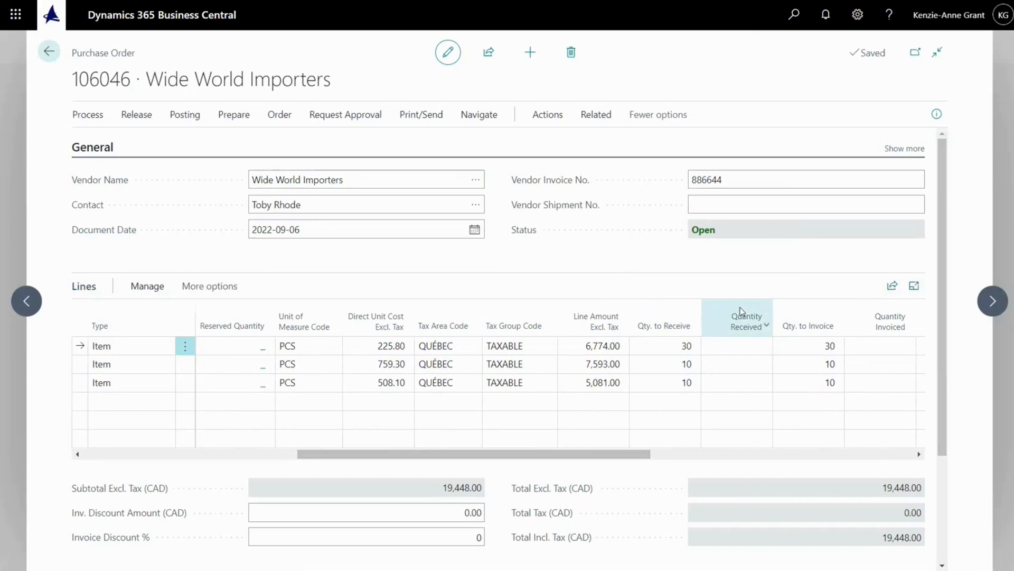
{"action": "mouse_move", "coordinate": [720, 296]}
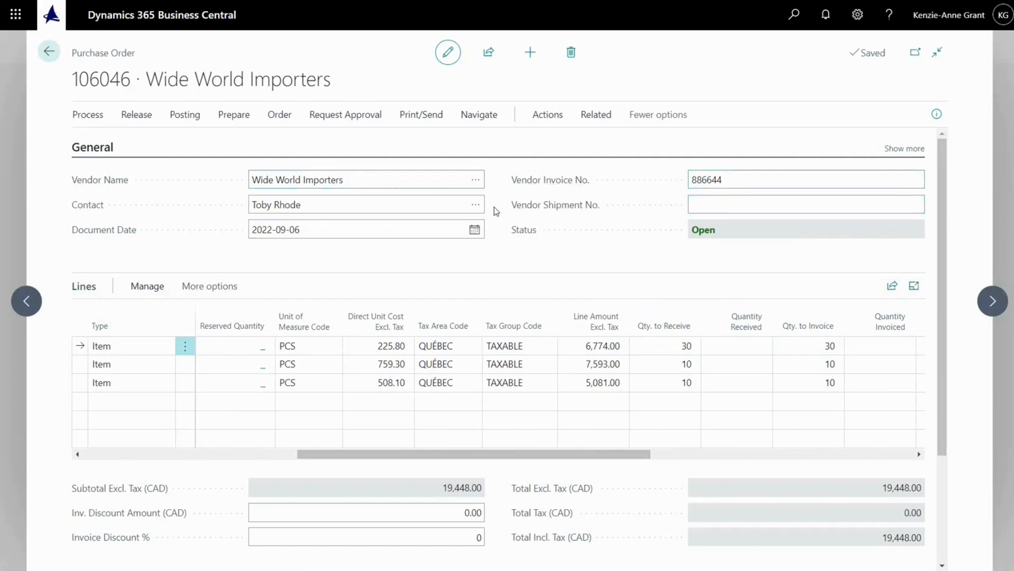
{"action": "mouse_move", "coordinate": [87, 115]}
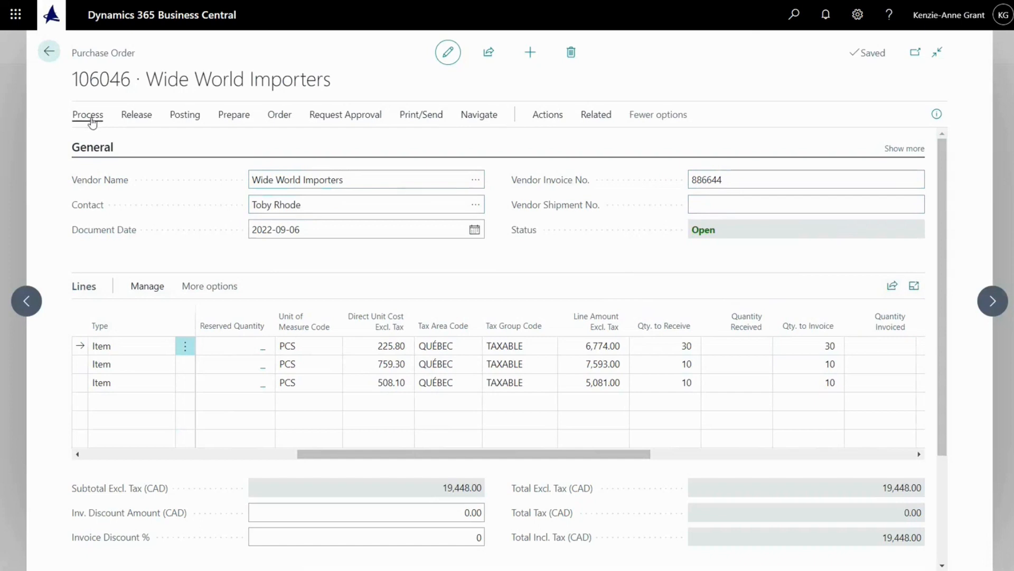
Post purchase order 106046 with the Receive option only
{"action": "left_click", "coordinate": [87, 115]}
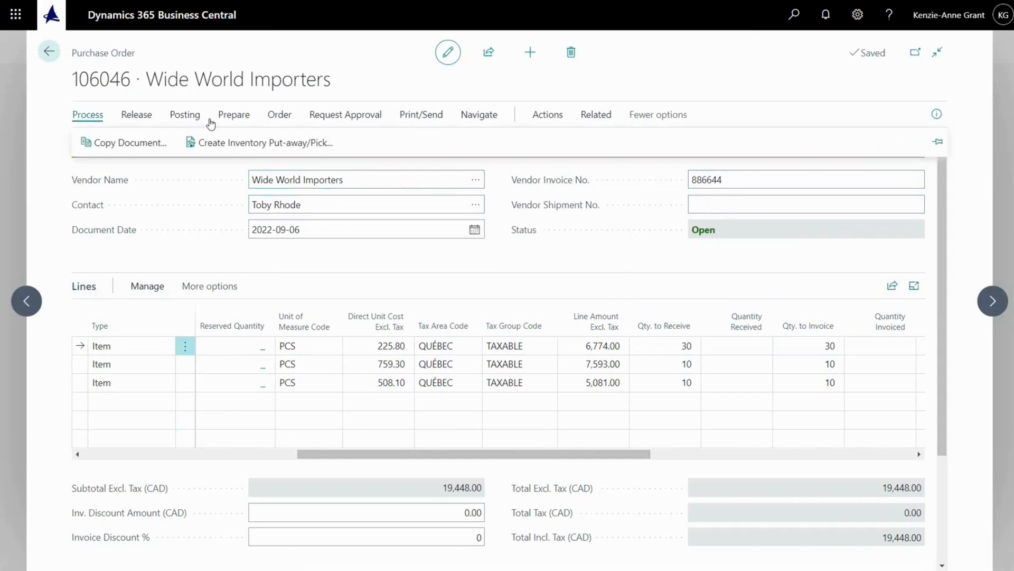
{"action": "left_click", "coordinate": [184, 115]}
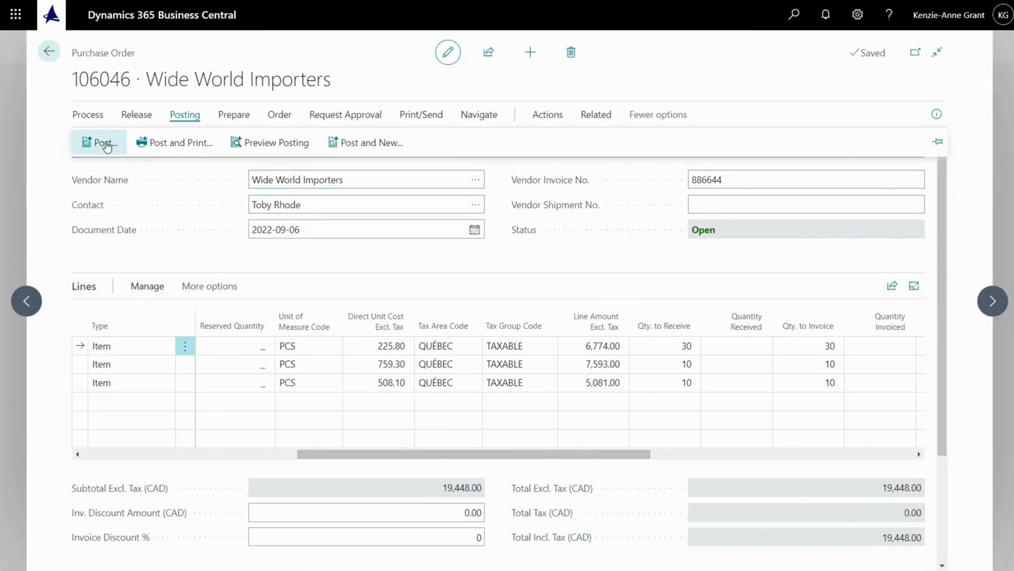
{"action": "left_click", "coordinate": [100, 142]}
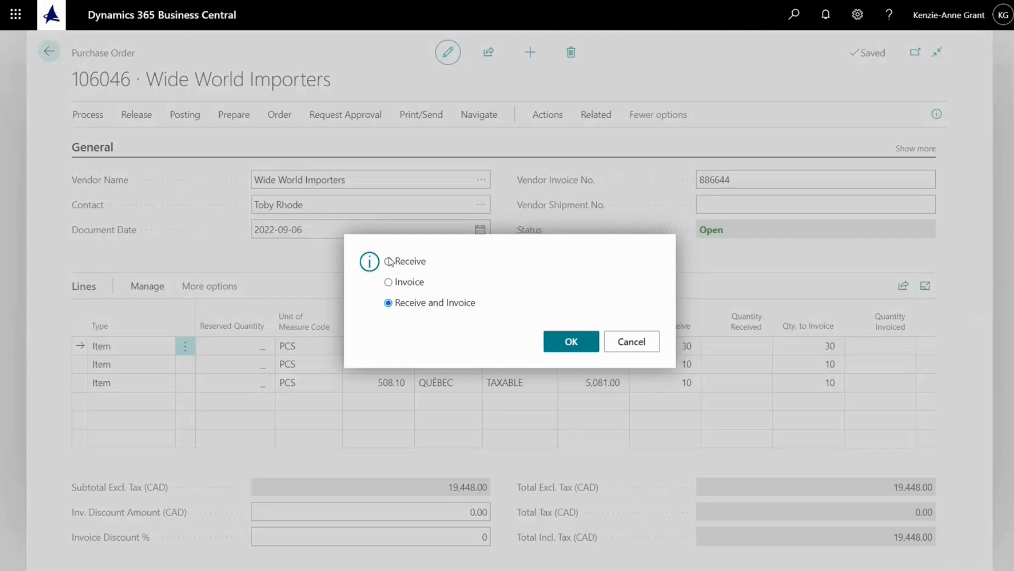
{"action": "left_click", "coordinate": [570, 341]}
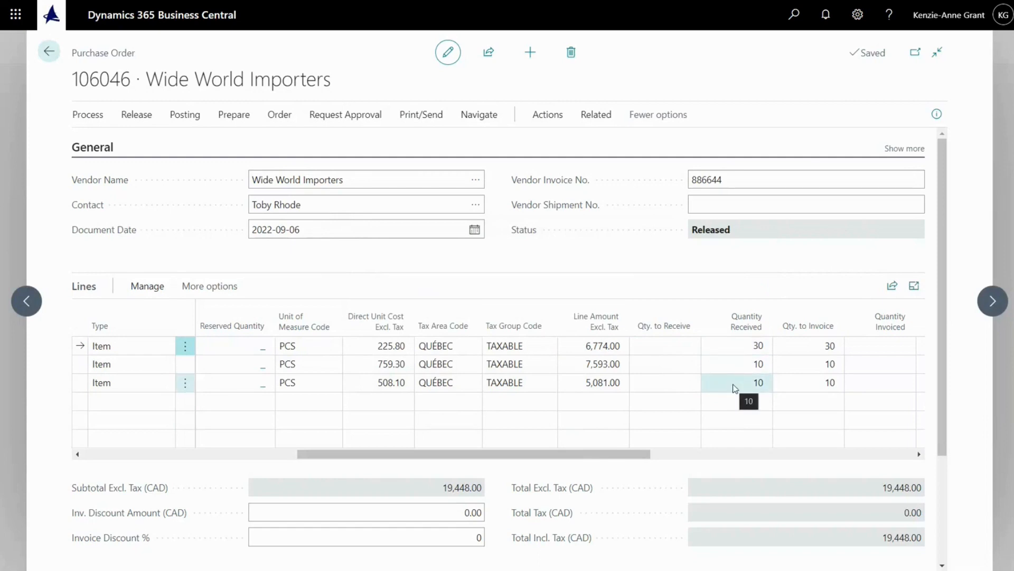
{"action": "mouse_move", "coordinate": [187, 149]}
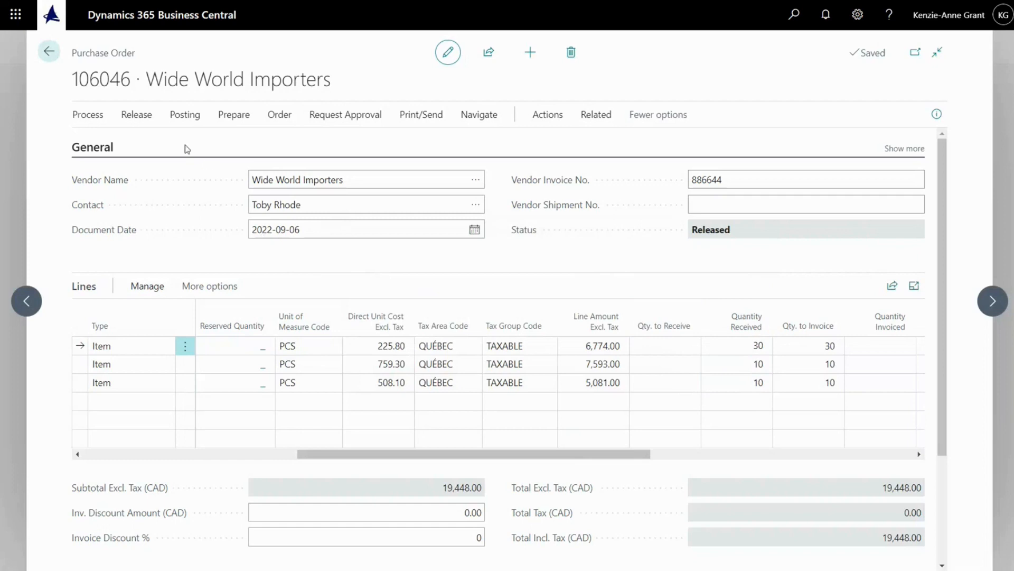
Post the received order 106046 with the Invoice option only
{"action": "left_click", "coordinate": [184, 115]}
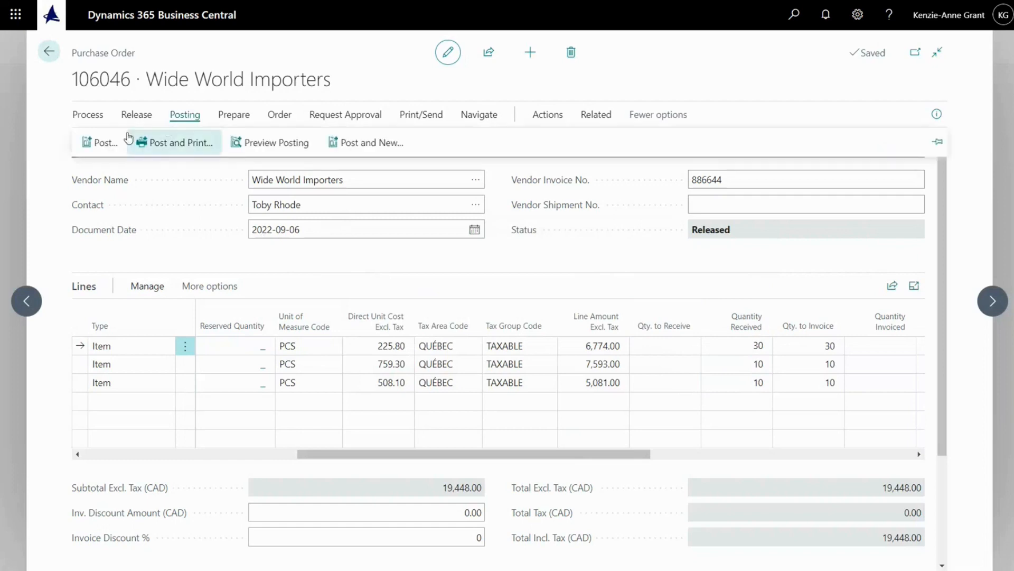
{"action": "left_click", "coordinate": [101, 142]}
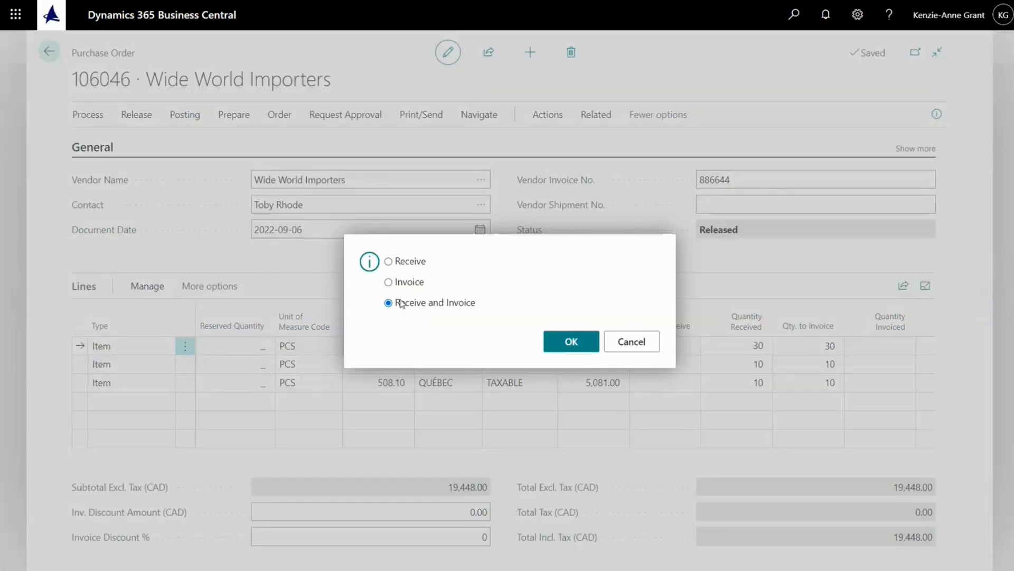
{"action": "left_click", "coordinate": [388, 282]}
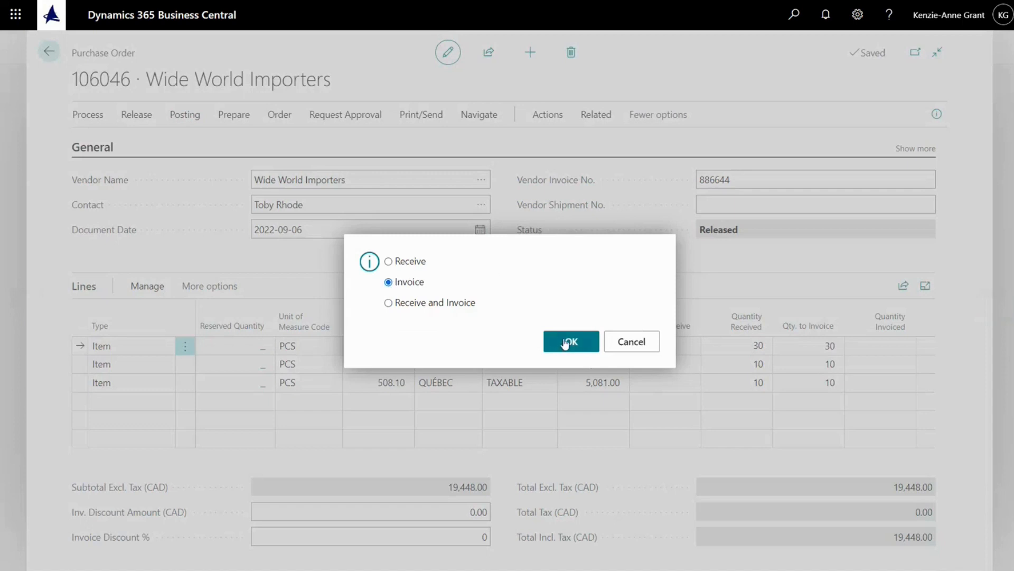
{"action": "left_click", "coordinate": [570, 340]}
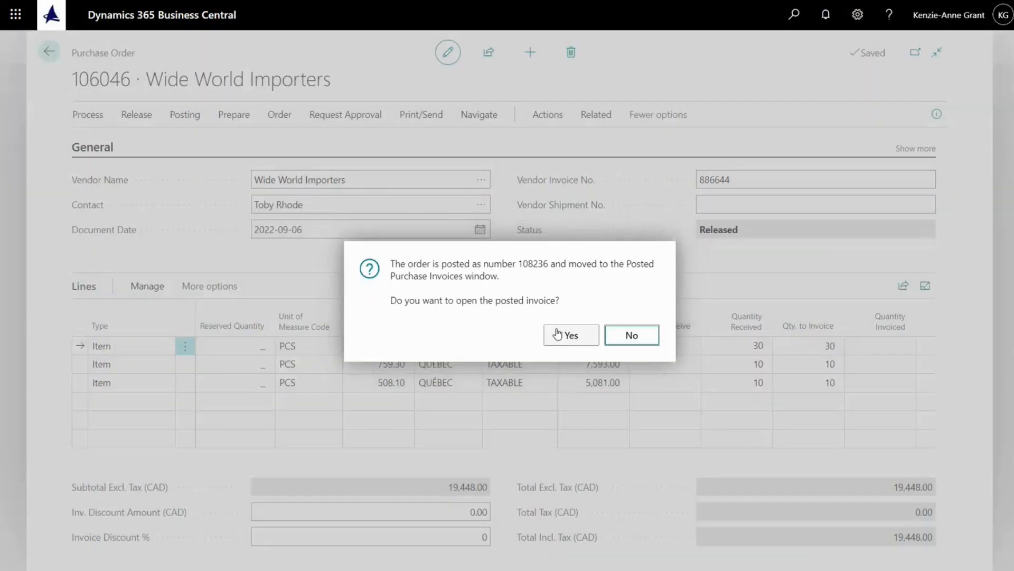
{"action": "mouse_move", "coordinate": [475, 334]}
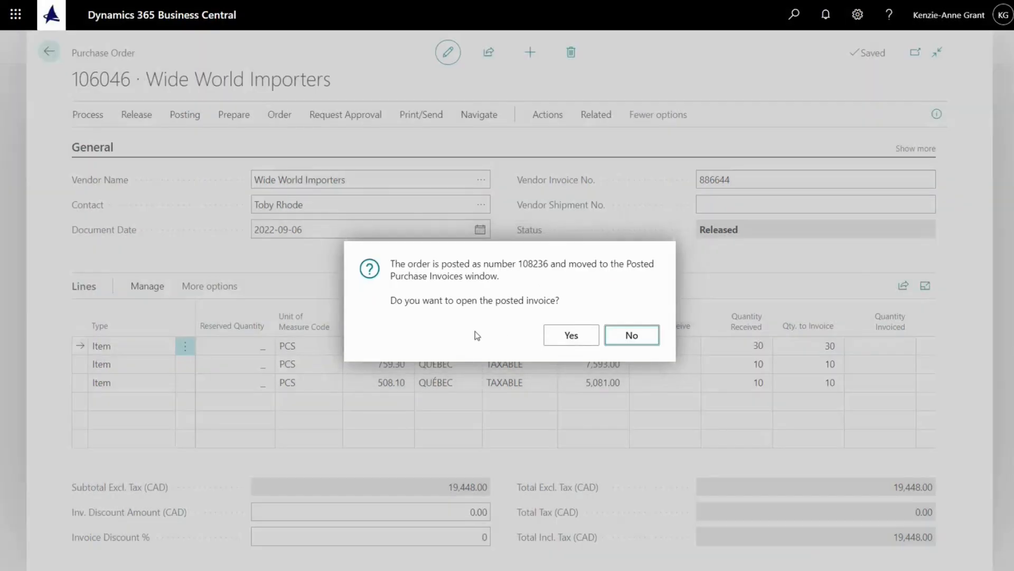
{"action": "mouse_move", "coordinate": [516, 330]}
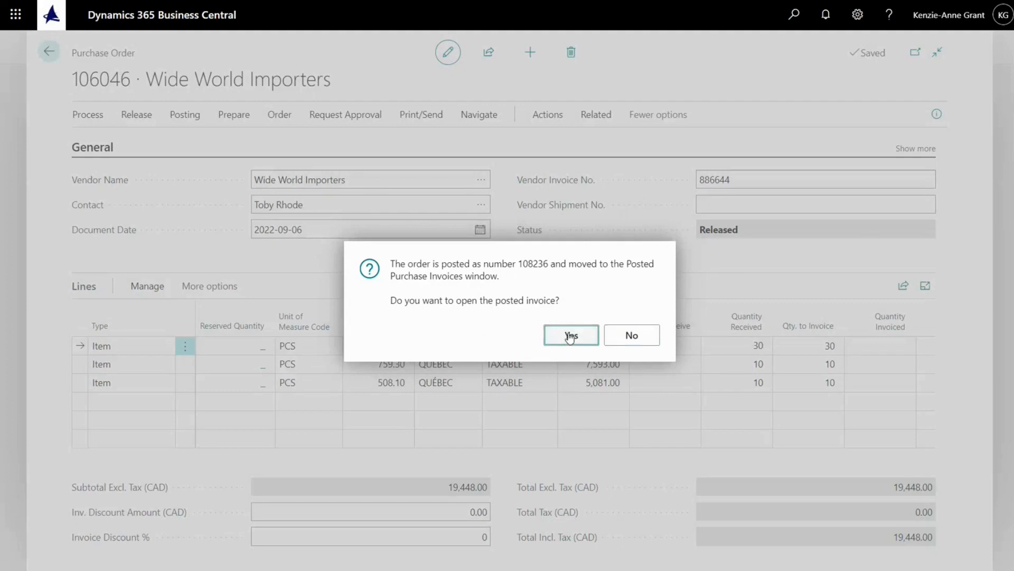
Confirm opening posted invoice 108236 and scroll across its three item lines
{"action": "left_click", "coordinate": [571, 335]}
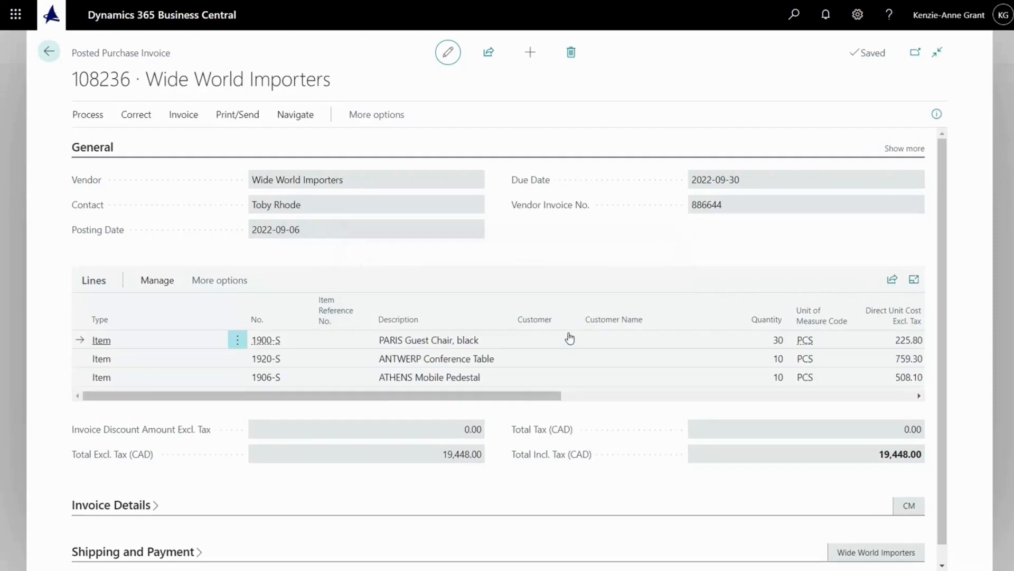
{"action": "mouse_move", "coordinate": [522, 400]}
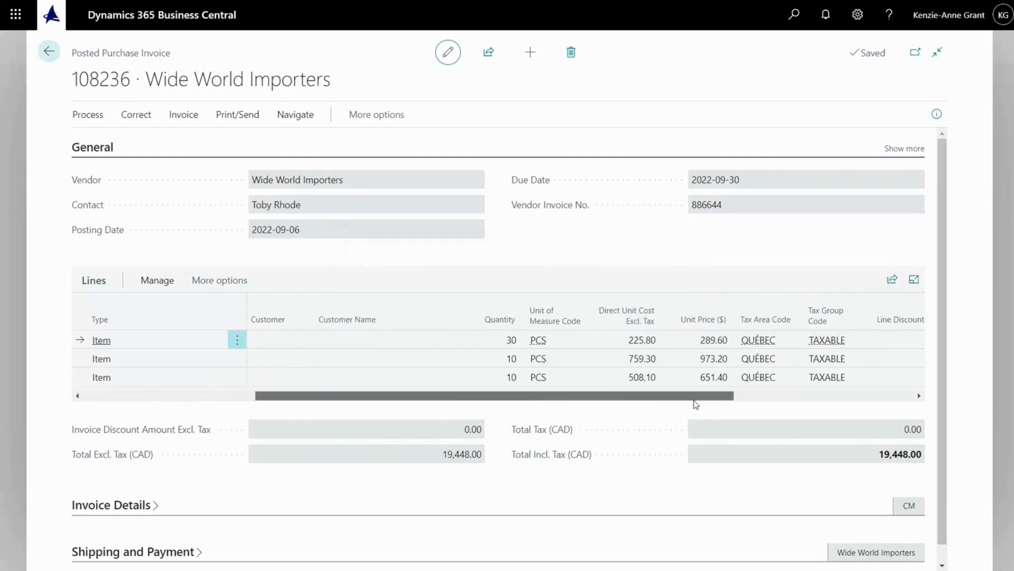
{"action": "scroll", "scroll_direction": "right", "scroll_amount": 3}
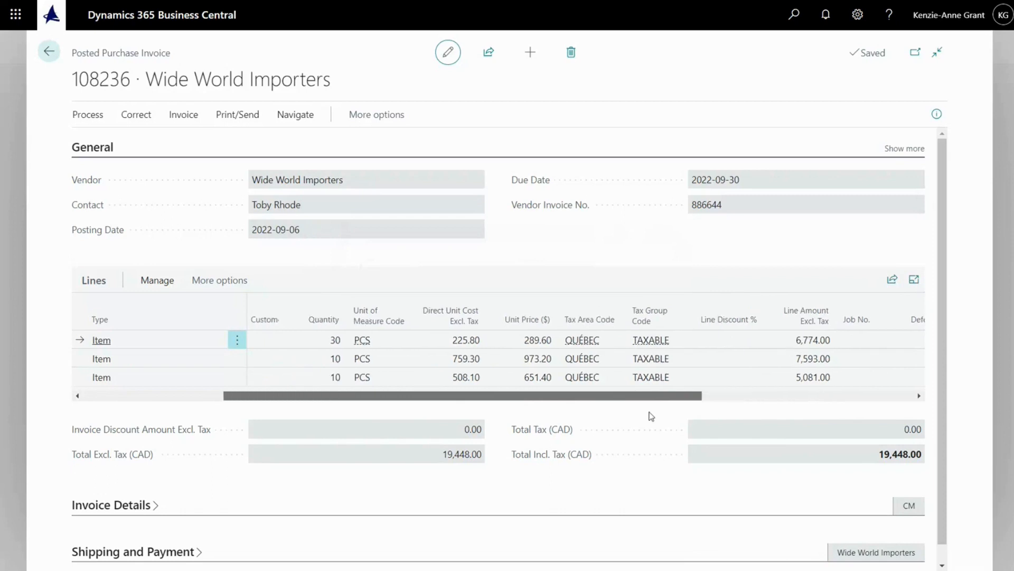
{"action": "scroll", "scroll_direction": "left", "scroll_amount": 3}
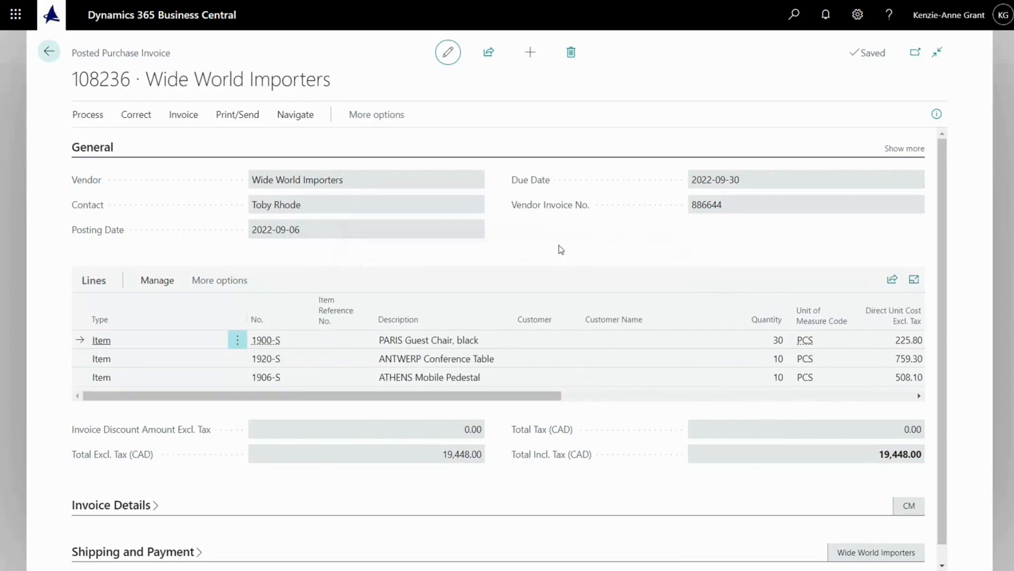